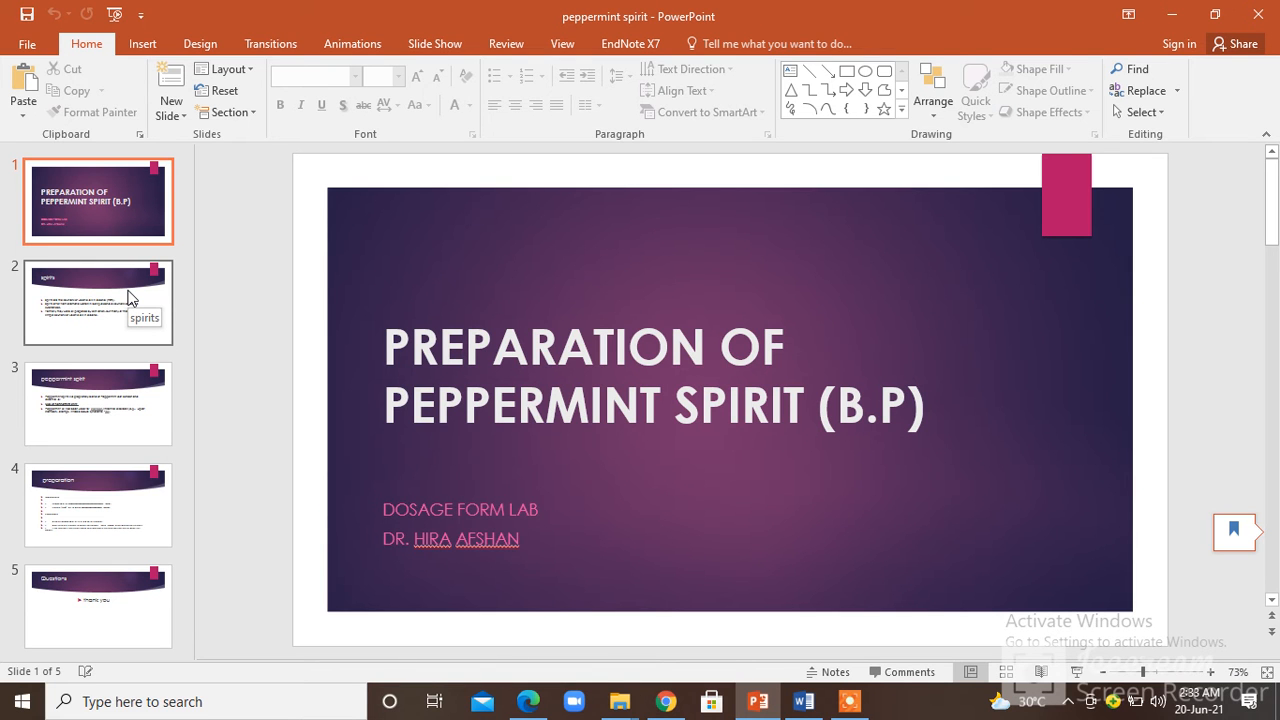
# Show slide 2, defining spirits as solutions of volatile oils in alcohol
pyautogui.click(98, 300)
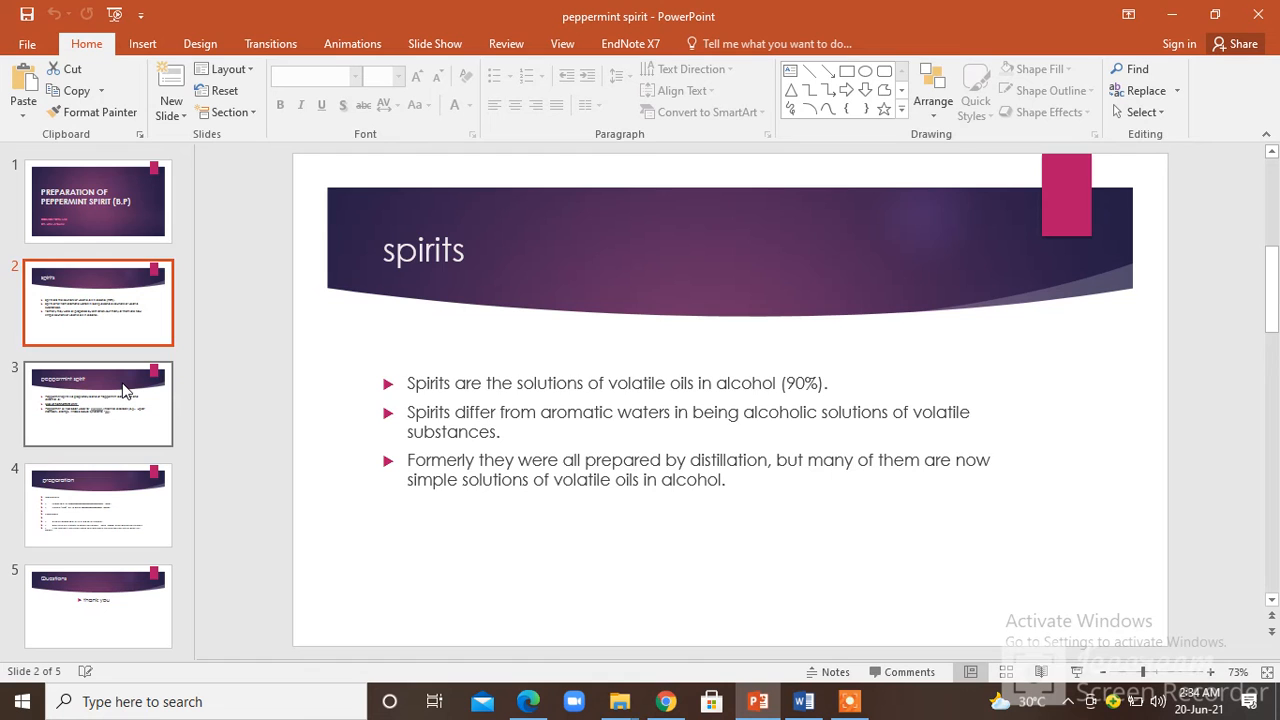
# Show slide 3, describing peppermint spirit's leaf-extract and oil blend and digestive uses
pyautogui.click(98, 404)
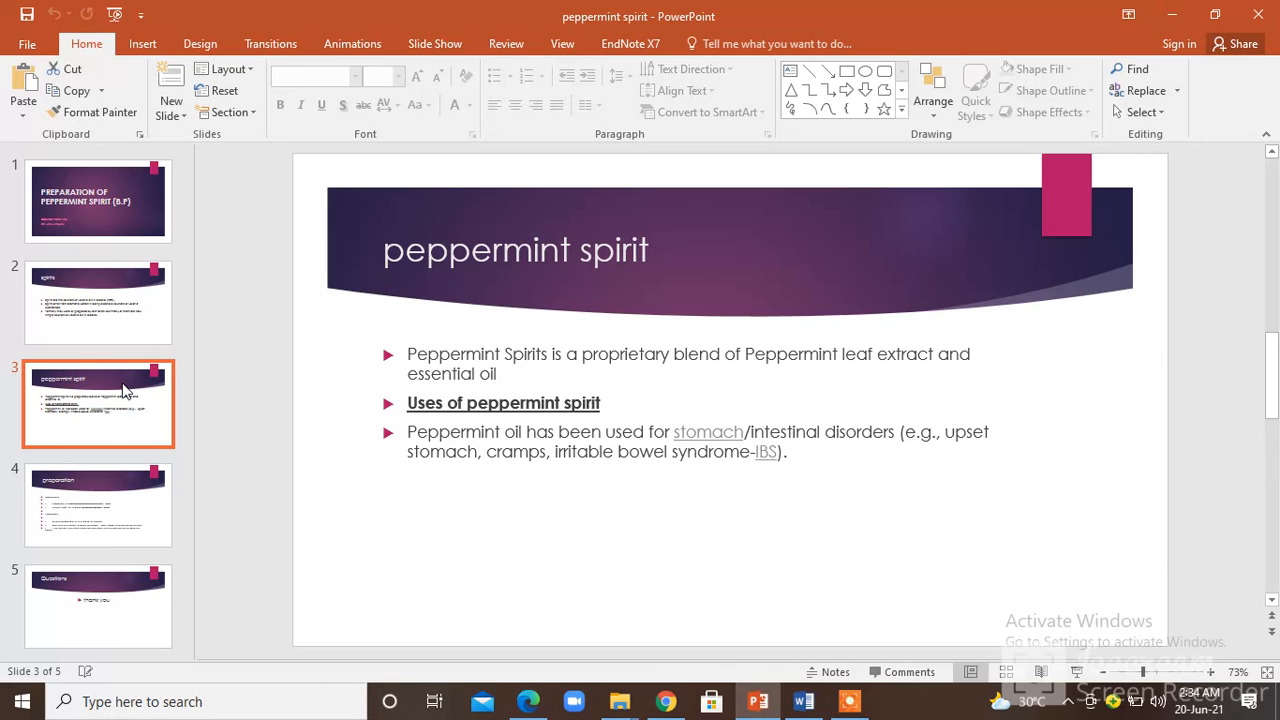
# Show slide 4 with ingredients and procedure, then finish on the slide 5 Questions 'thank you'
pyautogui.click(98, 504)
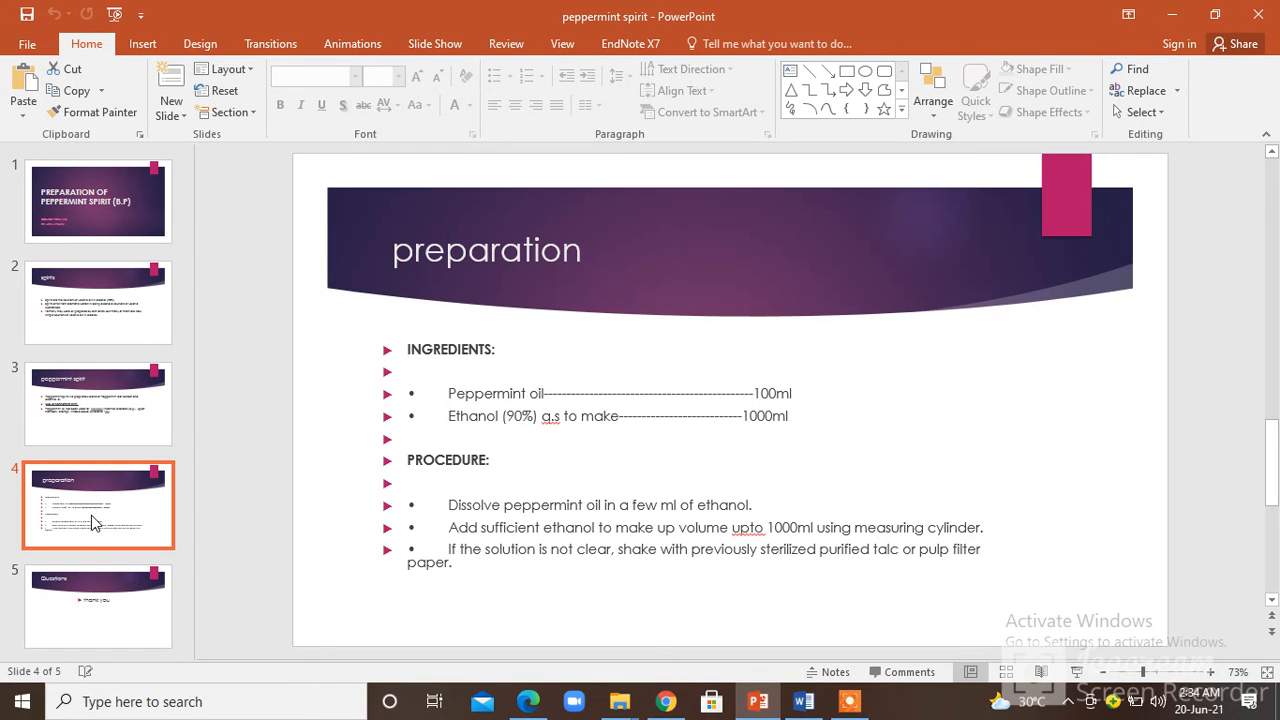
pyautogui.click(98, 604)
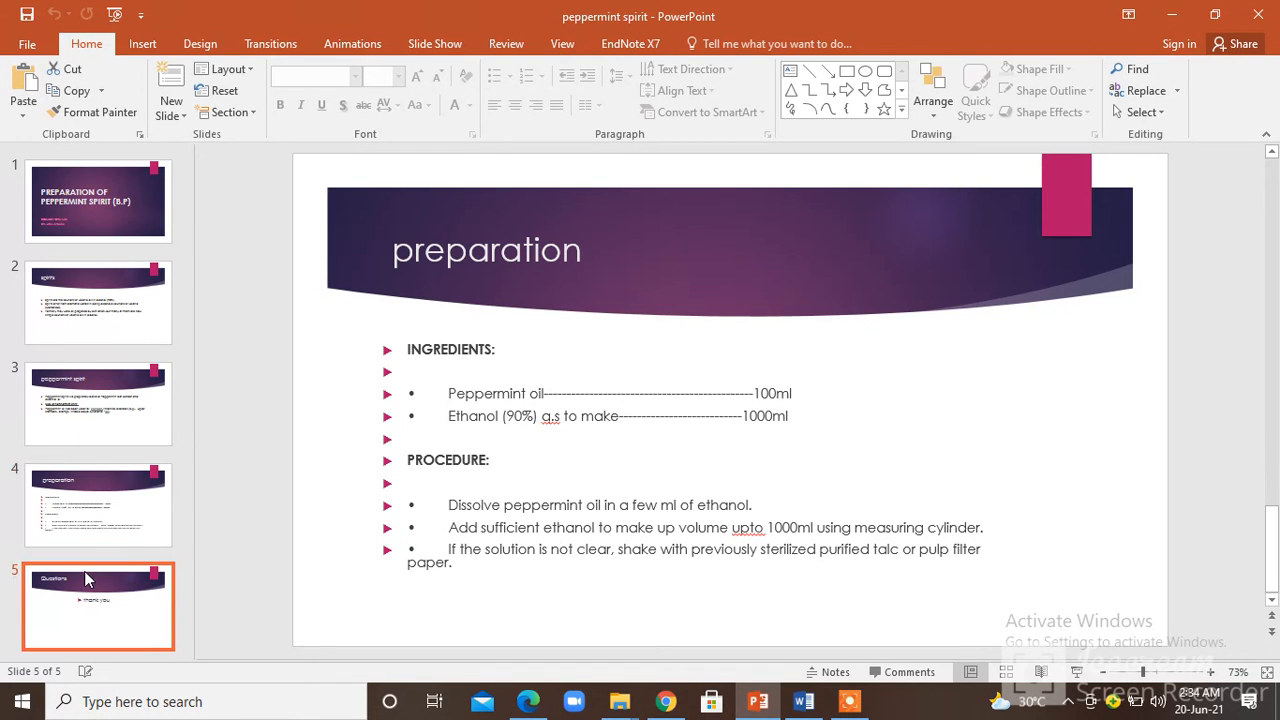
pyautogui.click(98, 604)
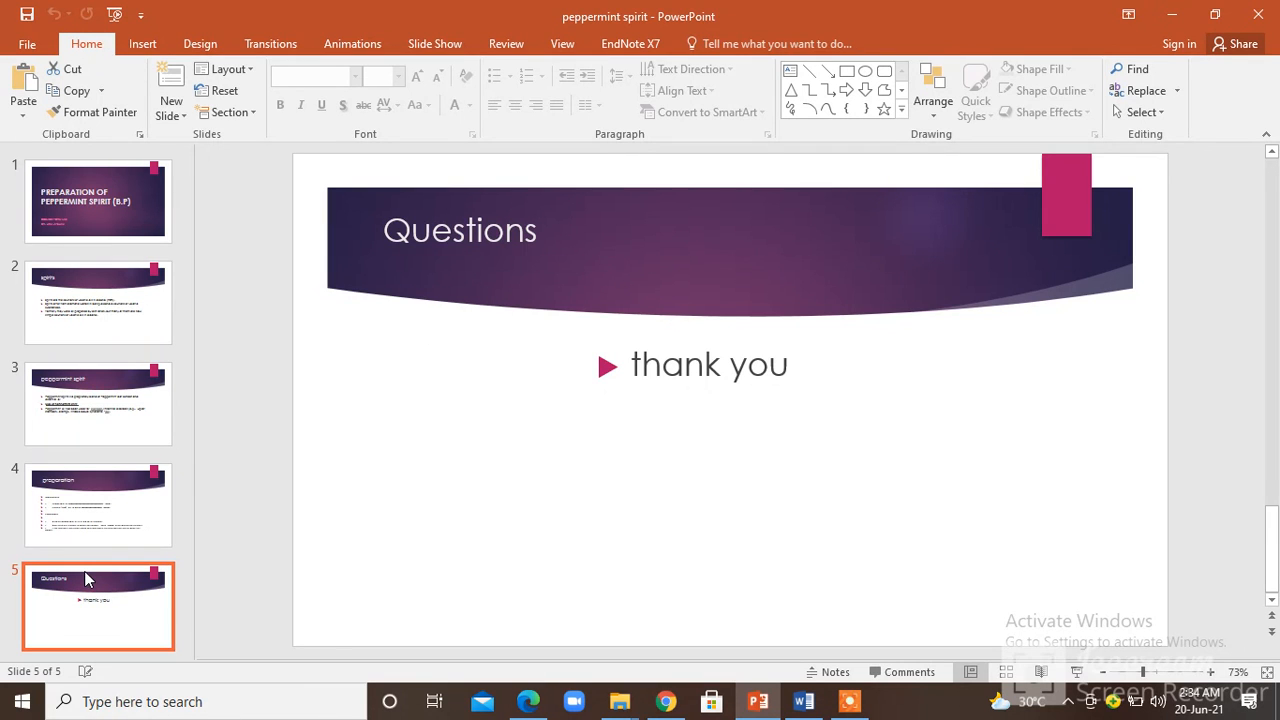